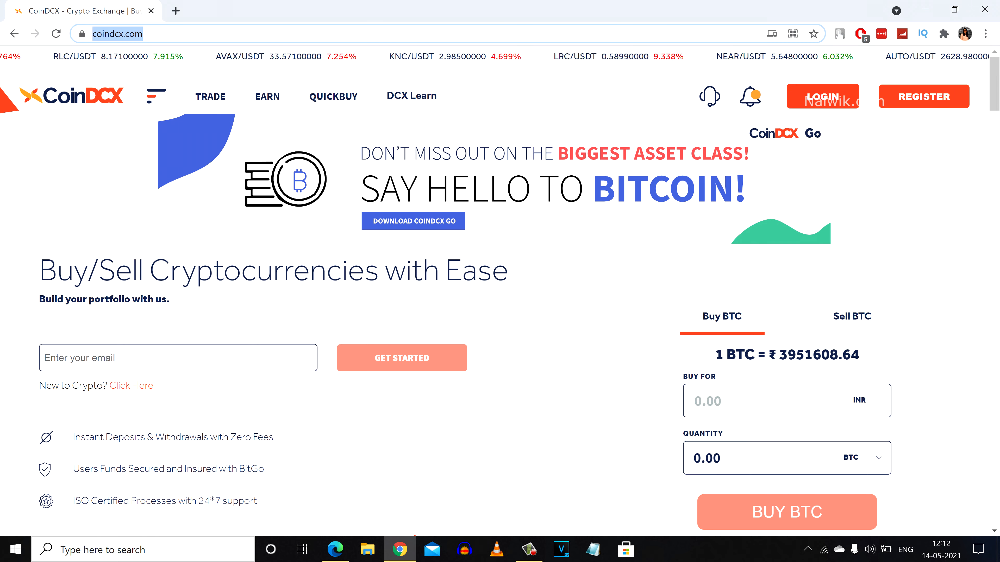
mouse_move(823, 96)
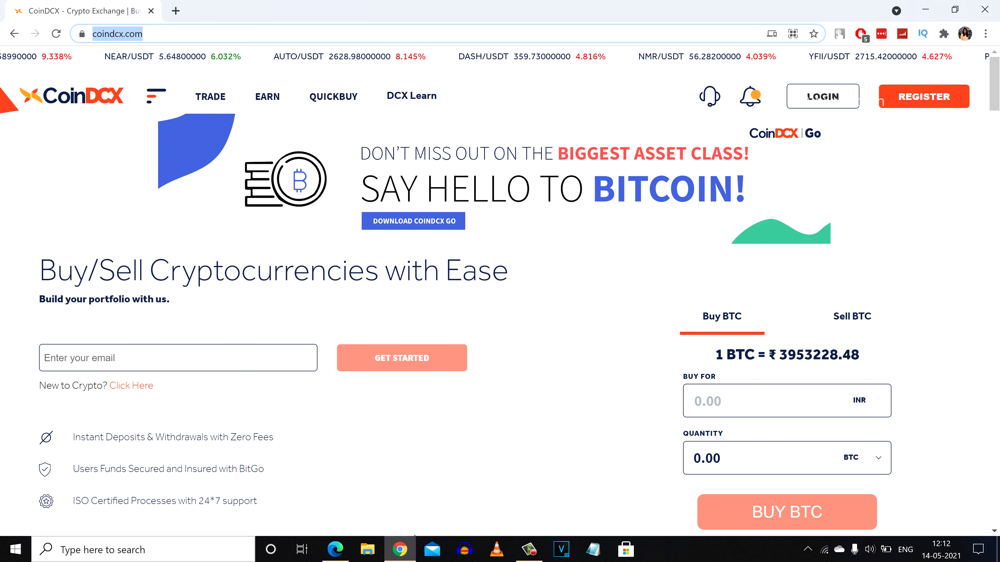
- Go from the CoinDCX homepage to the sign-in page via LOGIN
click(823, 97)
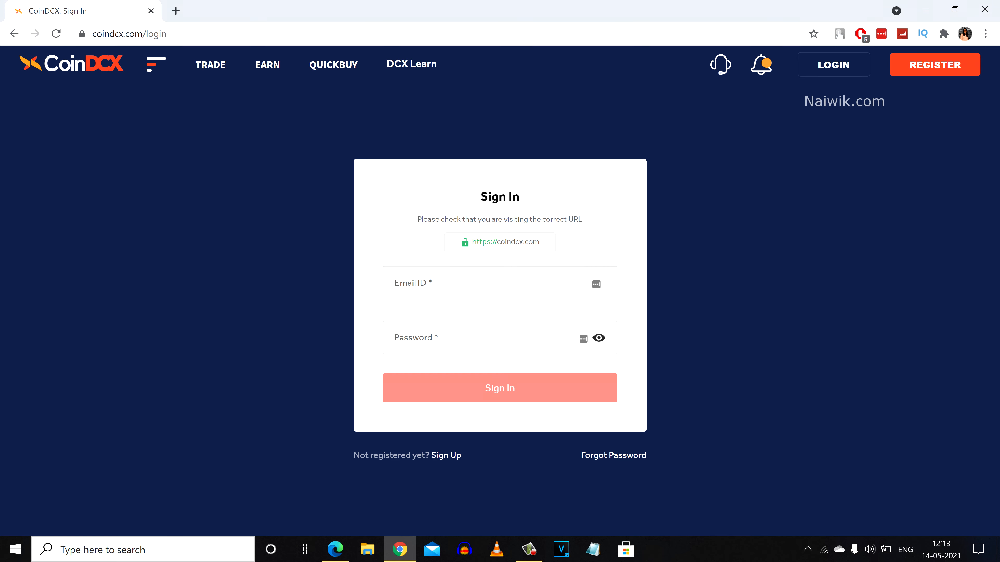
- Sign in and land on the ADA/INR trading page with portfolio balances
click(499, 388)
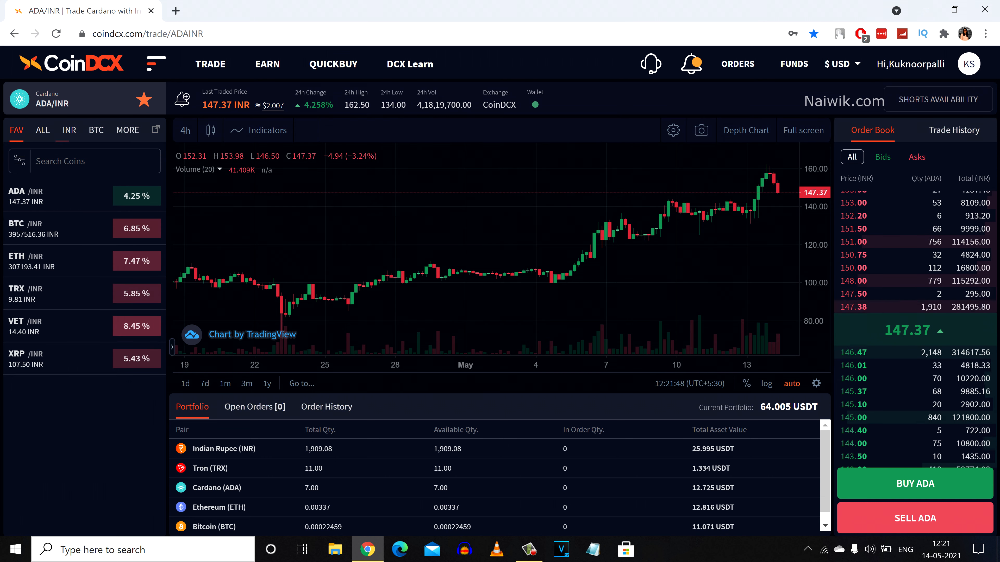
- Filter the markets to INR pairs and scroll the list toward BTC/INR
click(42, 130)
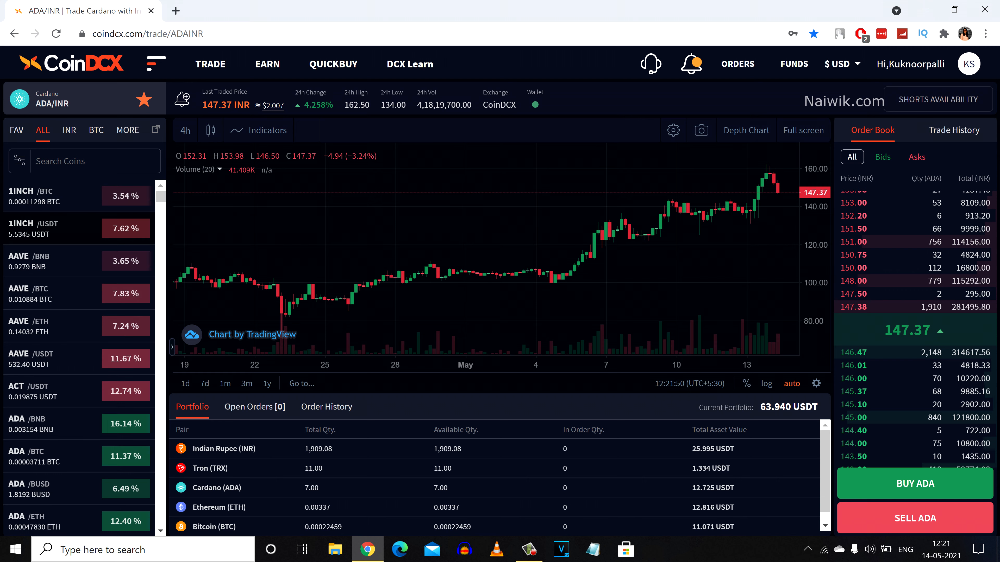
scroll(down, 3)
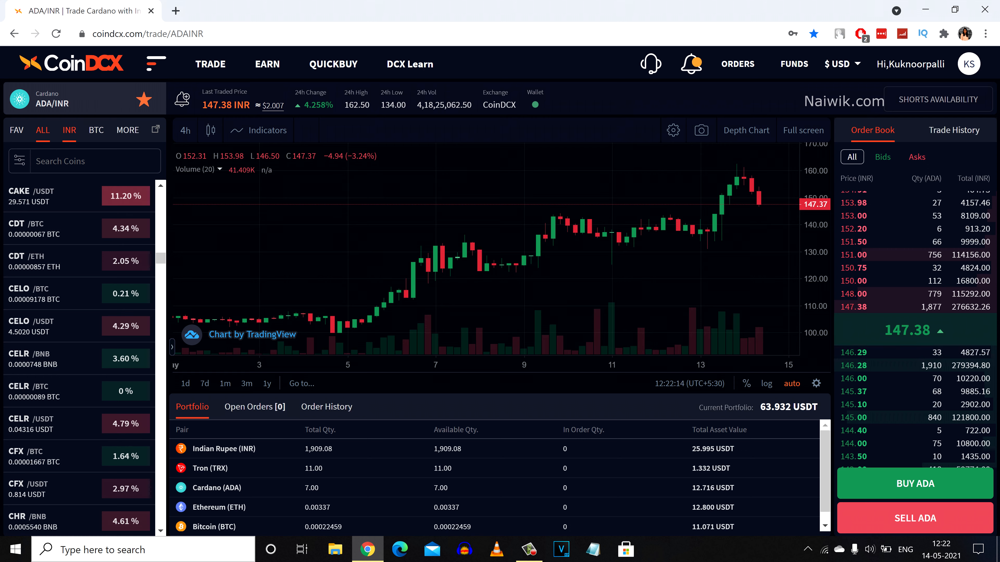
click(69, 131)
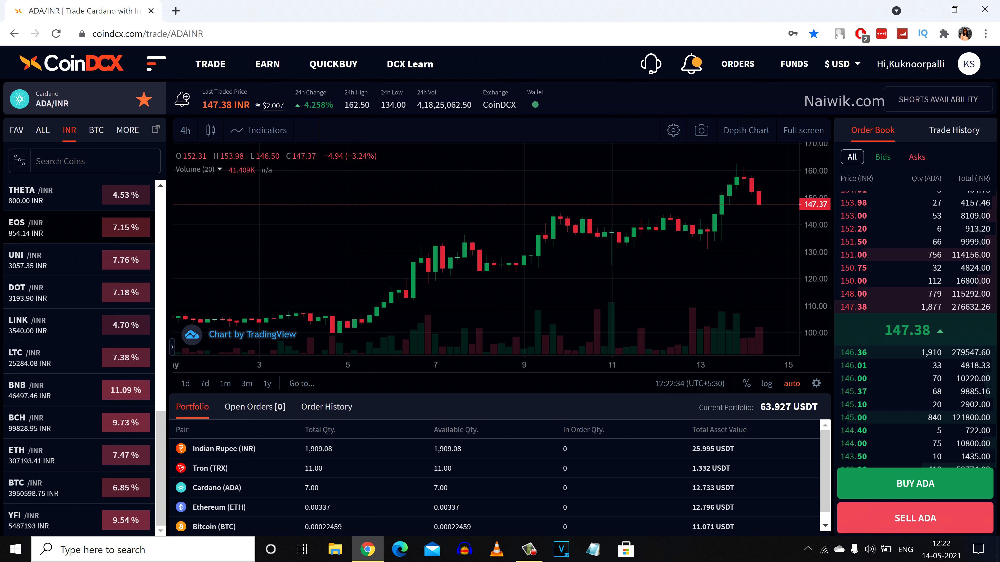
scroll(down, 3)
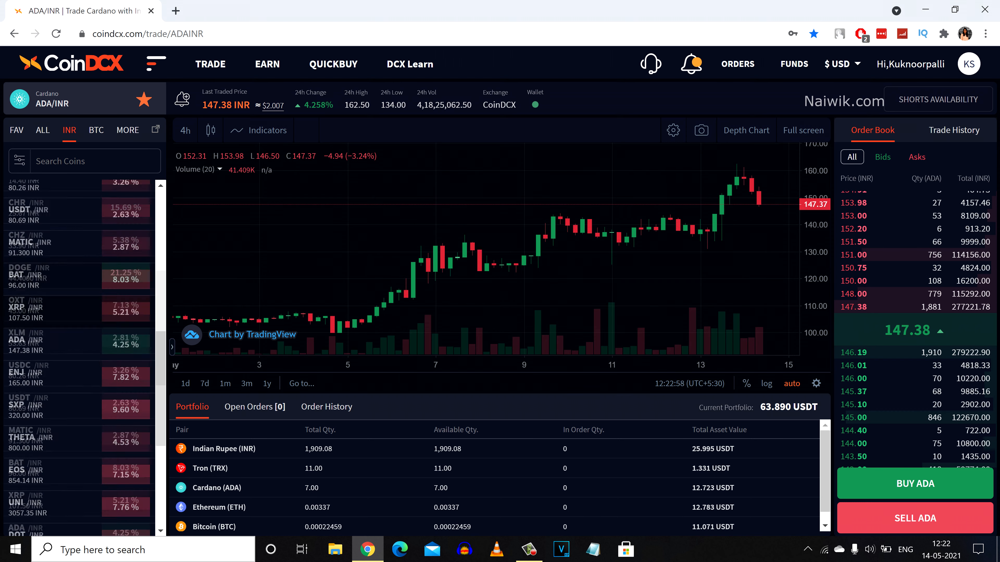
scroll(down, 3)
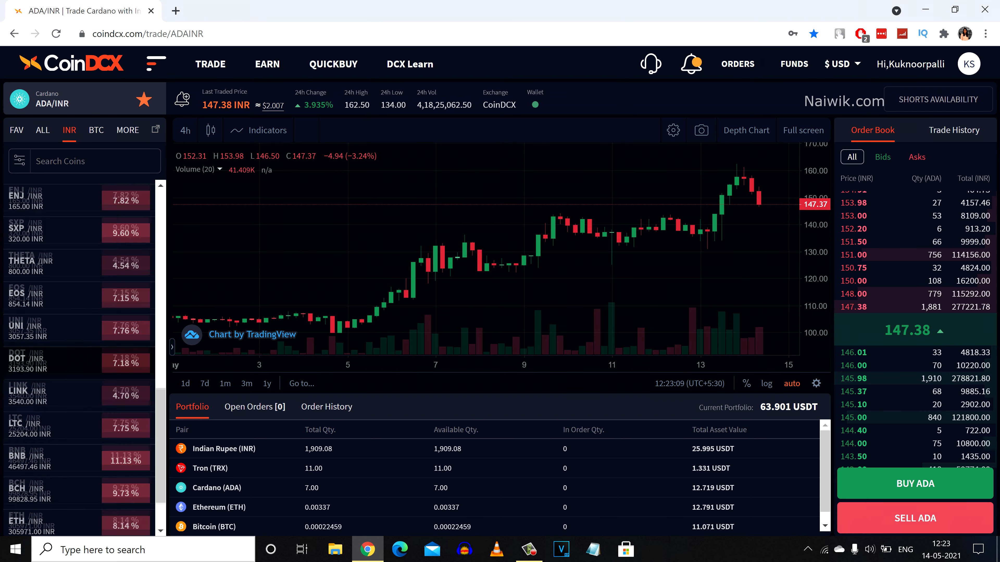
scroll(down, 3)
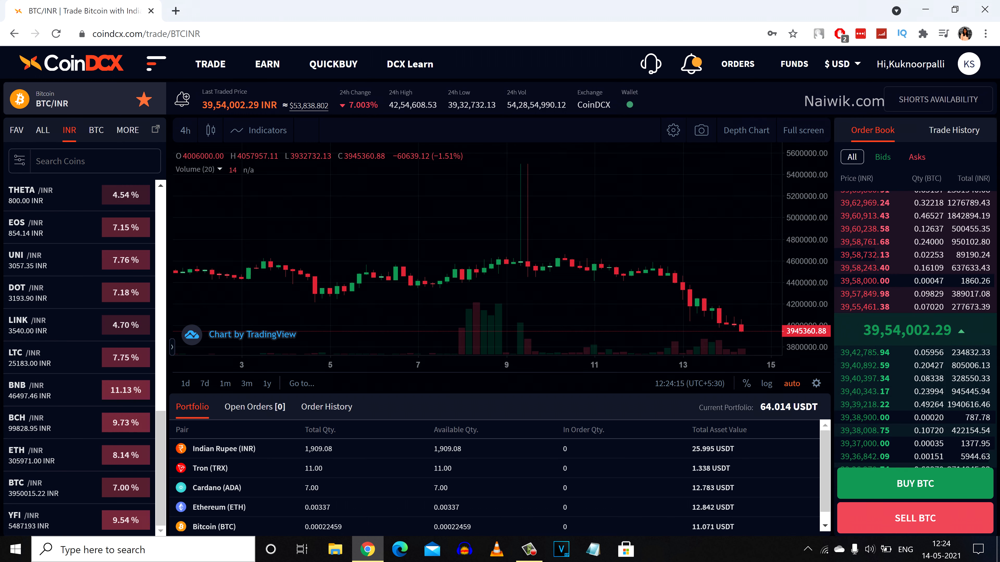
- Start a Buy BTC order, toggling Market/Limit and leaving it as a limit order
click(915, 483)
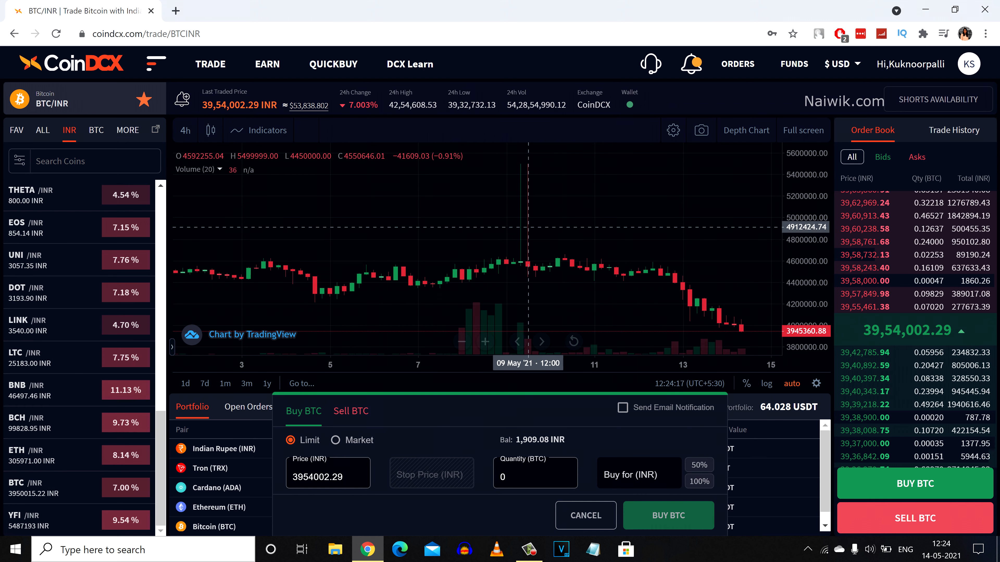
click(336, 440)
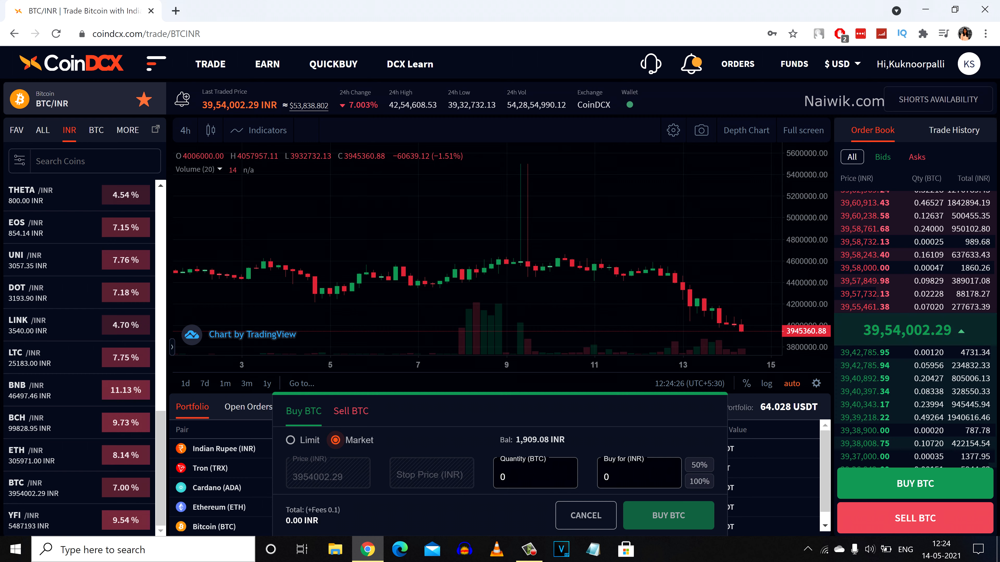
click(291, 440)
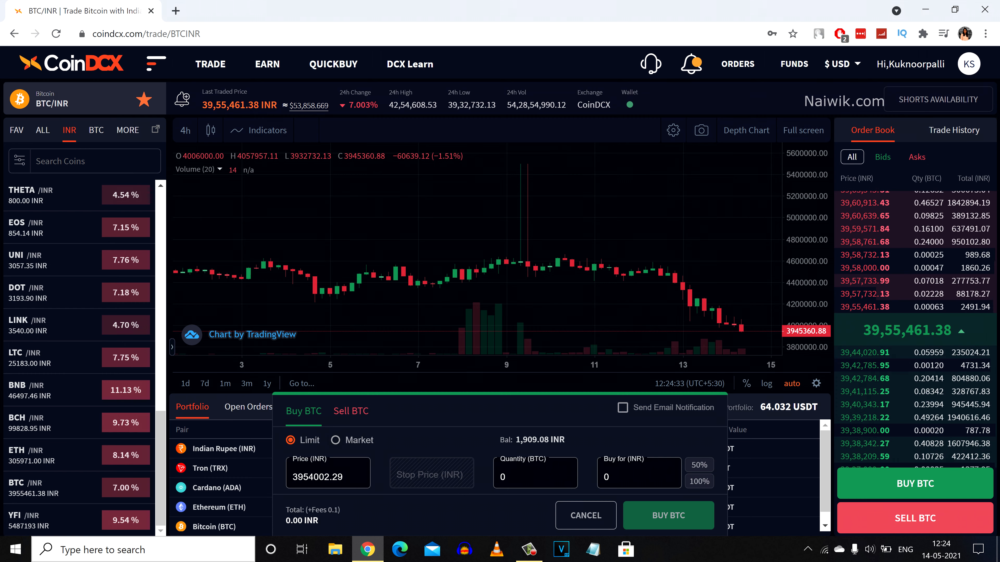
click(336, 440)
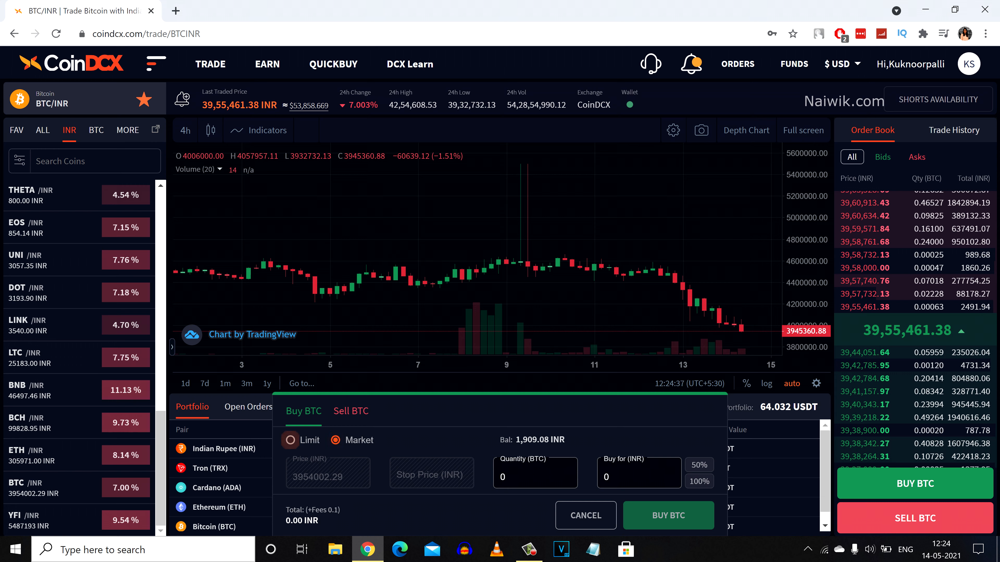
click(290, 440)
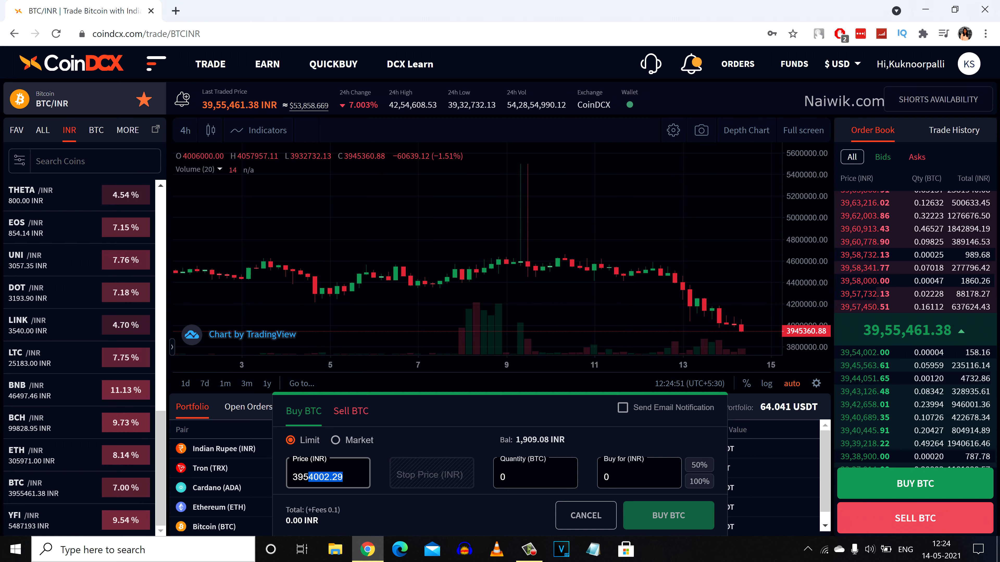
- Enter a limit price of 3955000 INR and 500 INR to spend, giving about 0.00012 BTC
text(3955000)
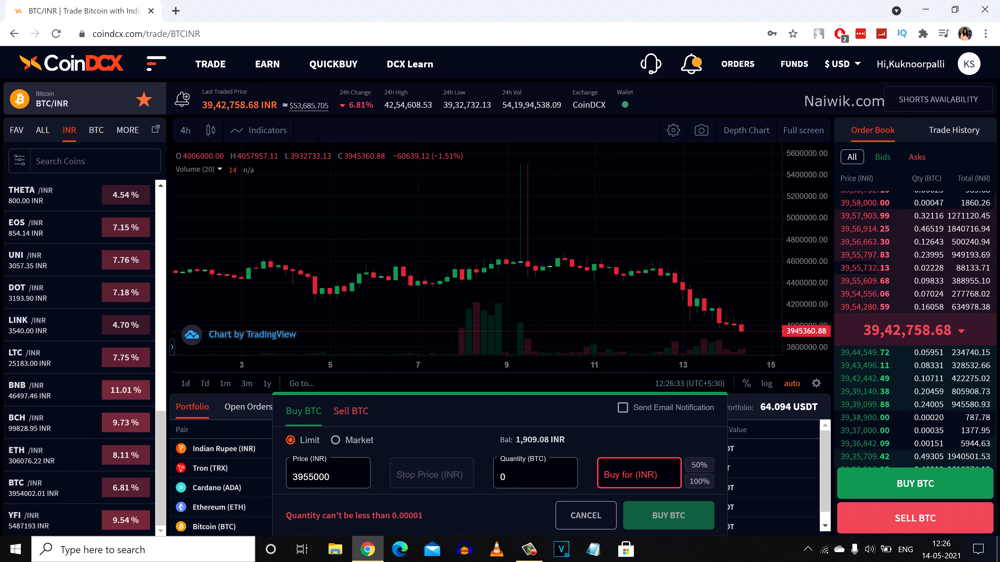
click(638, 473)
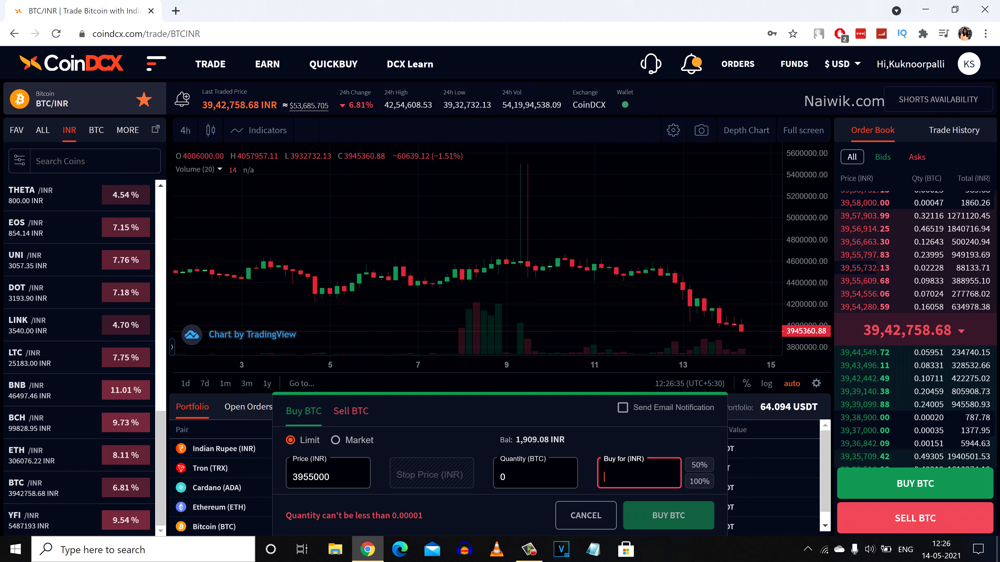
text(500)
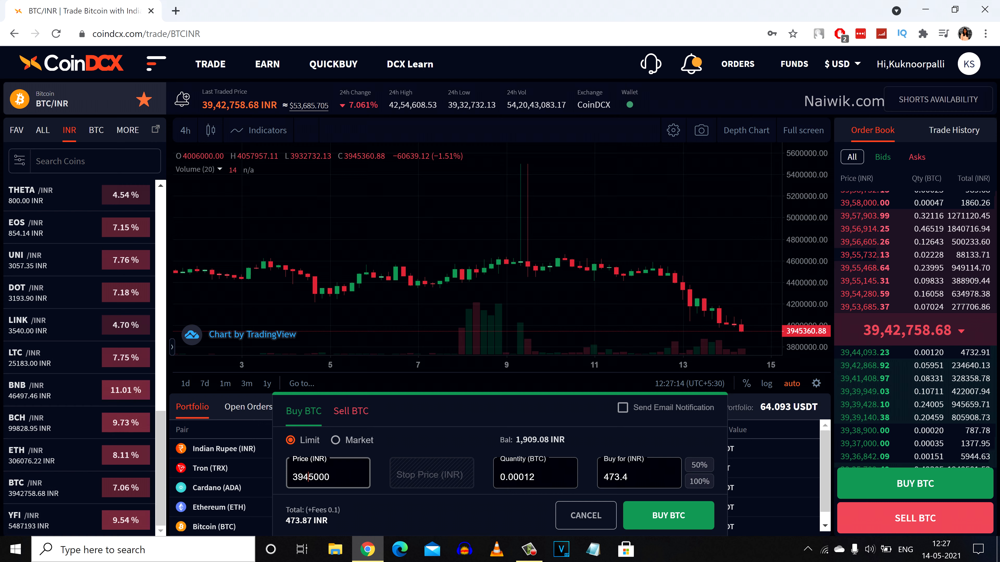
- Submit the limit buy and view it in Open Orders at 3945000 INR for 0.00012 BTC
click(667, 516)
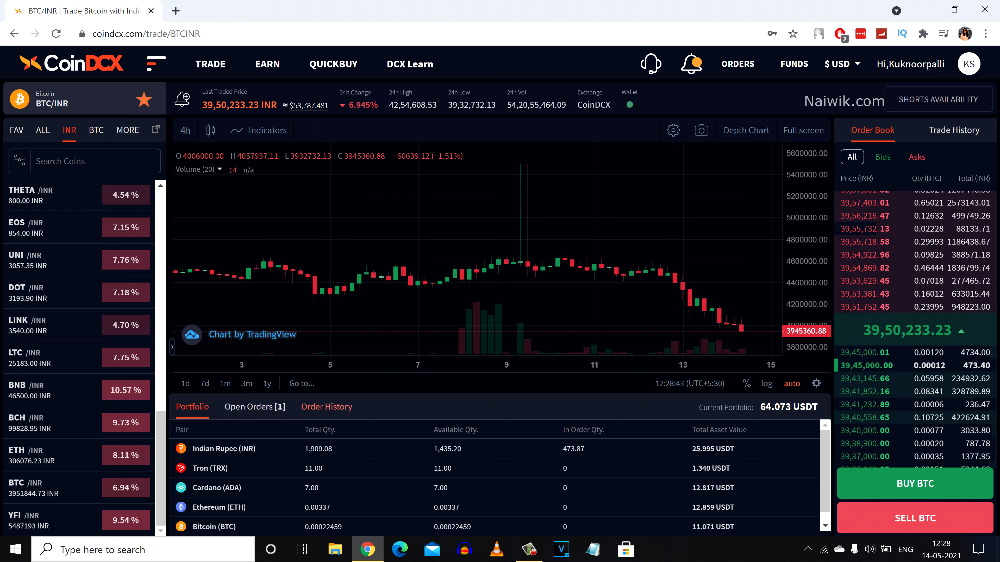
click(254, 407)
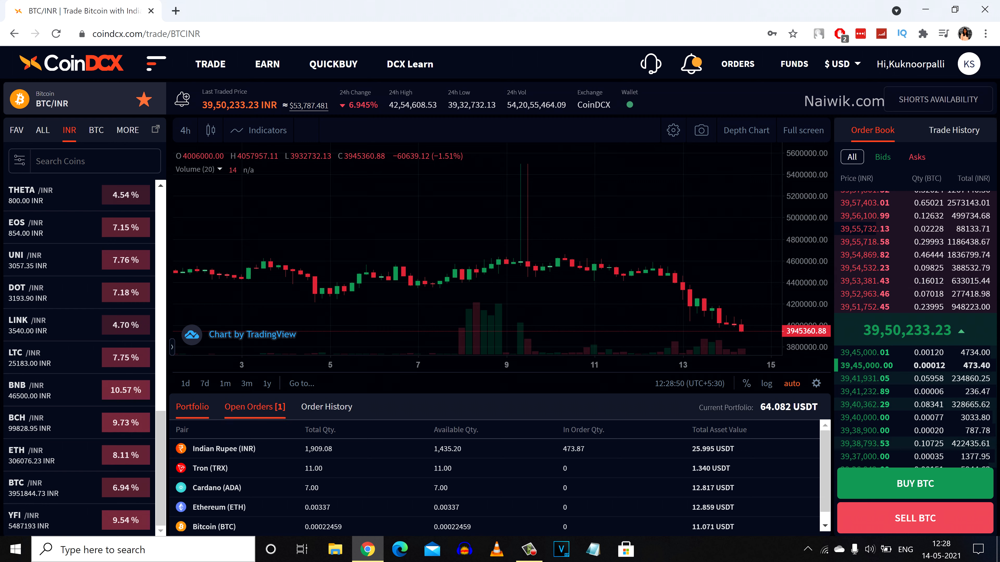
click(255, 407)
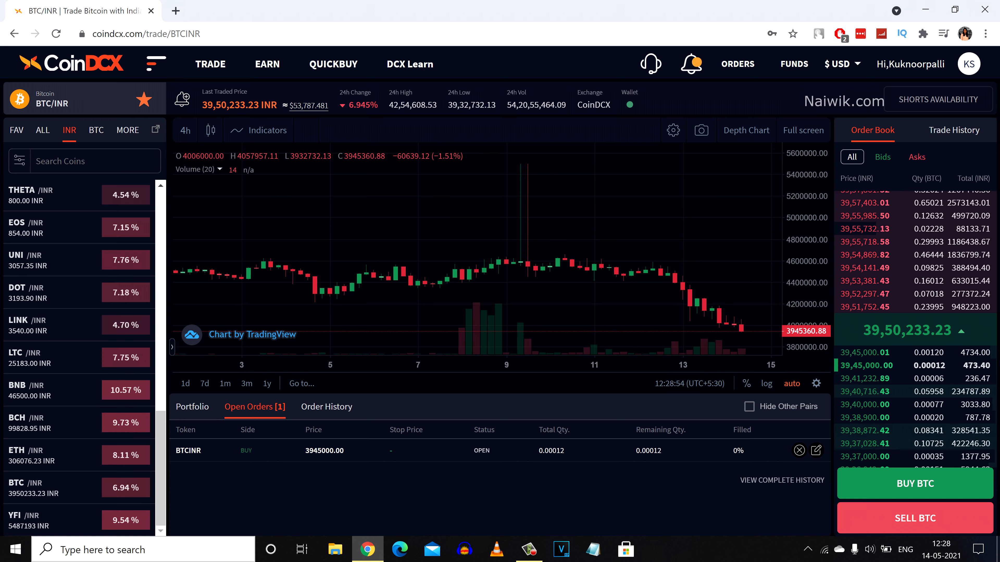
- Edit the open order's price to 3950000 INR and confirm so the buy executes
click(816, 450)
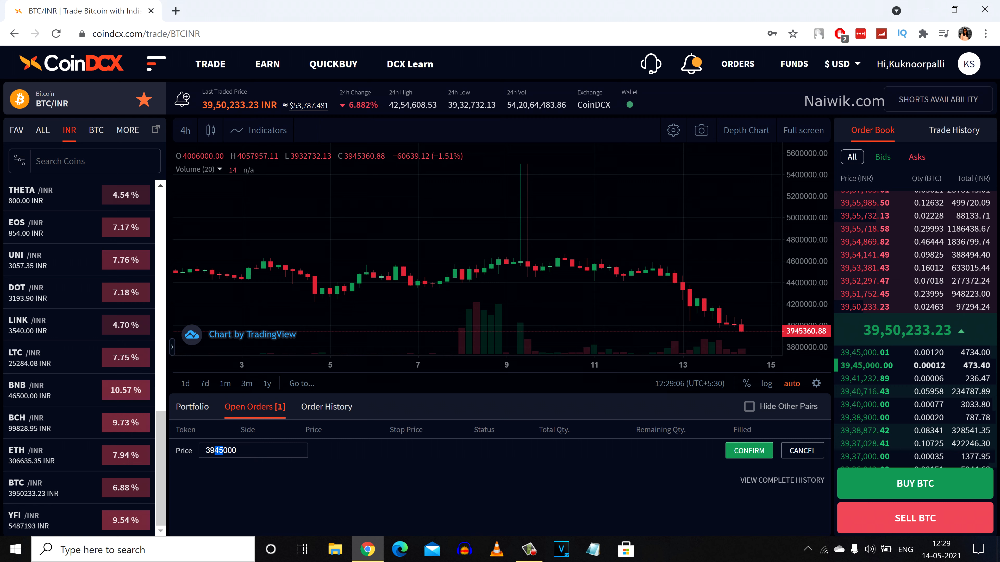
text(3950000)
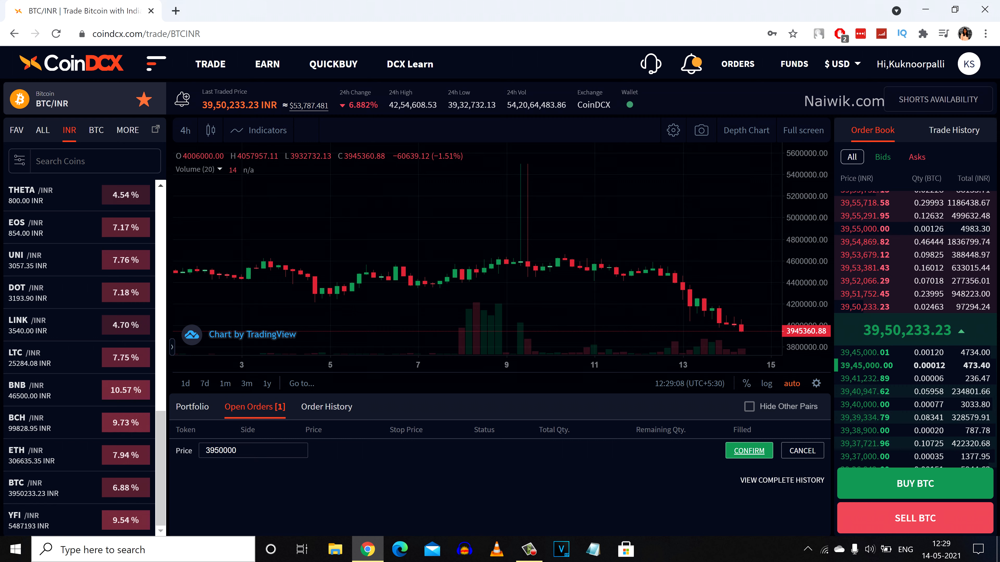
click(749, 451)
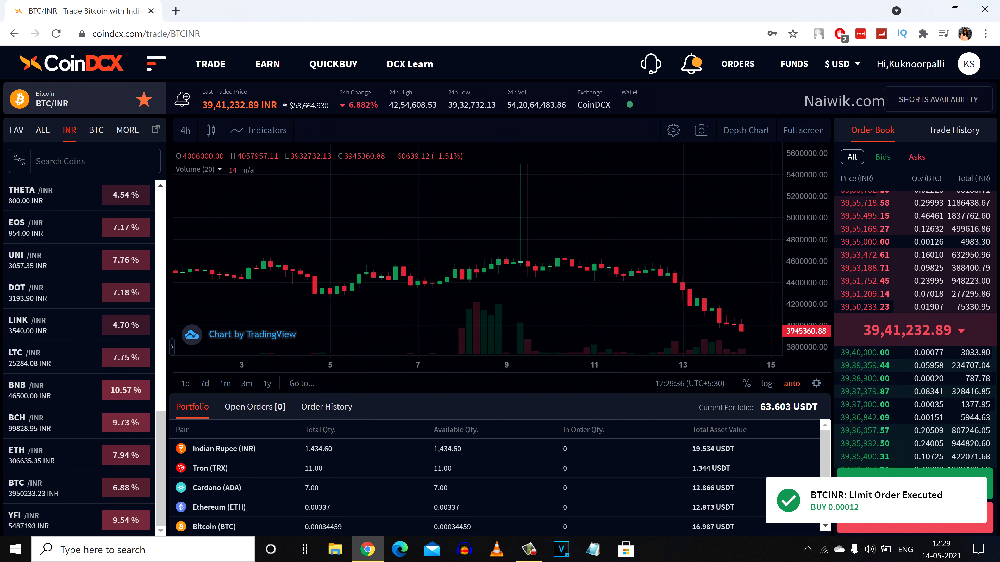
- Check Open Orders is empty, then view Order History showing the 0.00012 BTC buy Filled
click(253, 407)
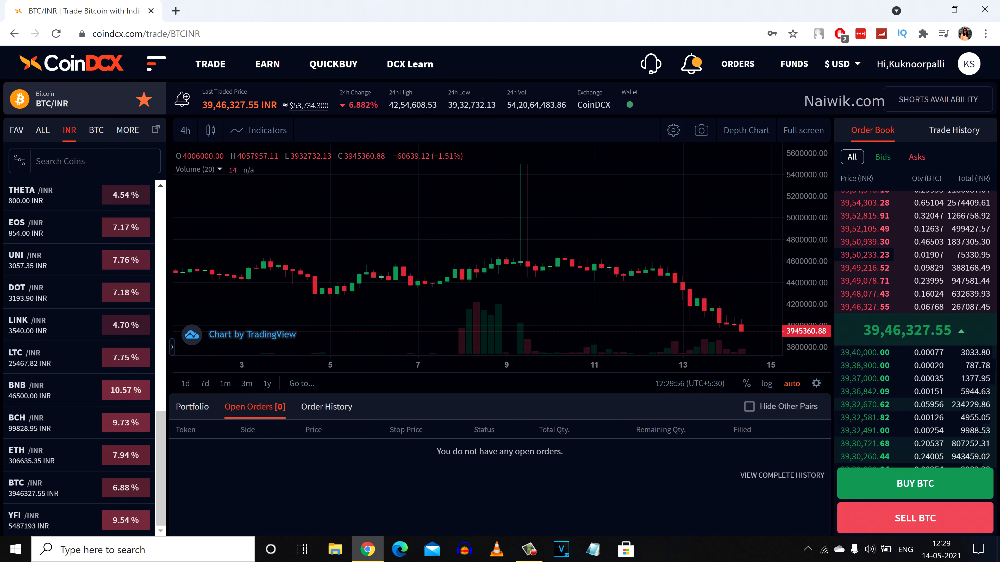
click(326, 407)
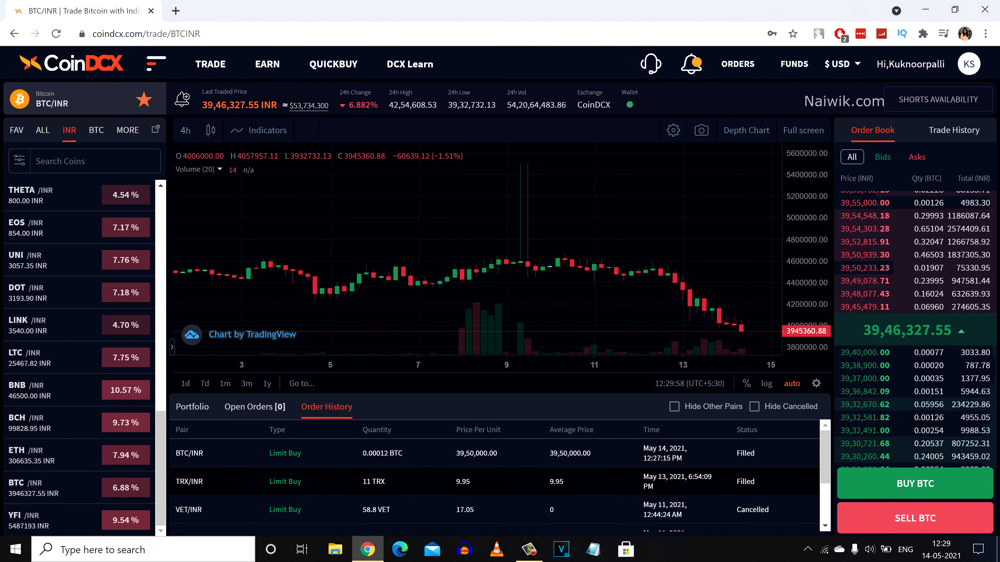